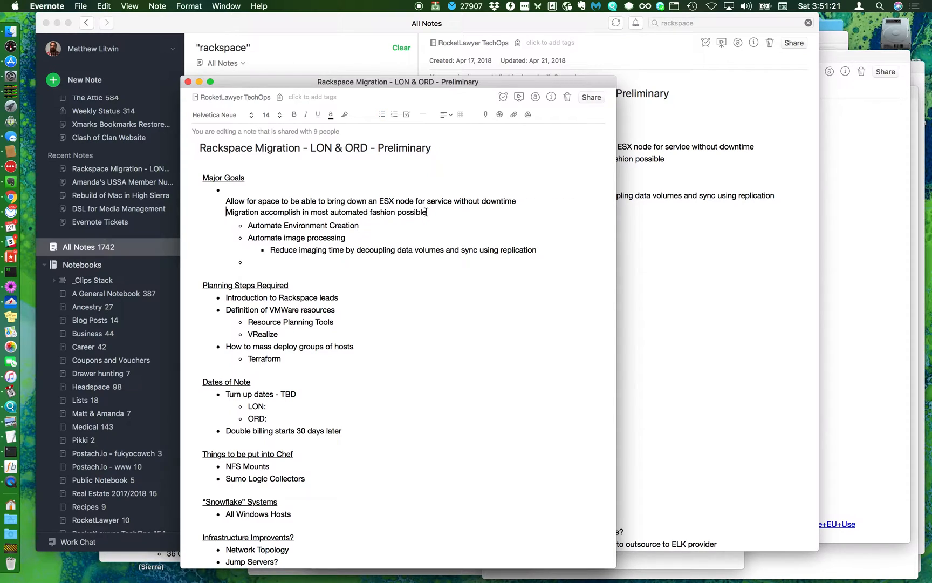
Bullet the Allow and Migration lines, then undo the attempt.
drag(225, 200, 428, 211)
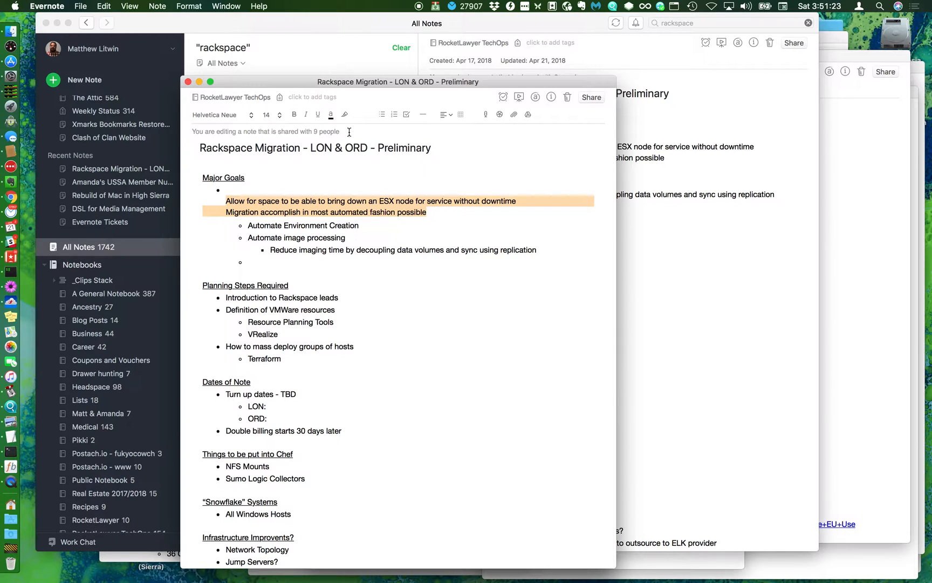
click(380, 115)
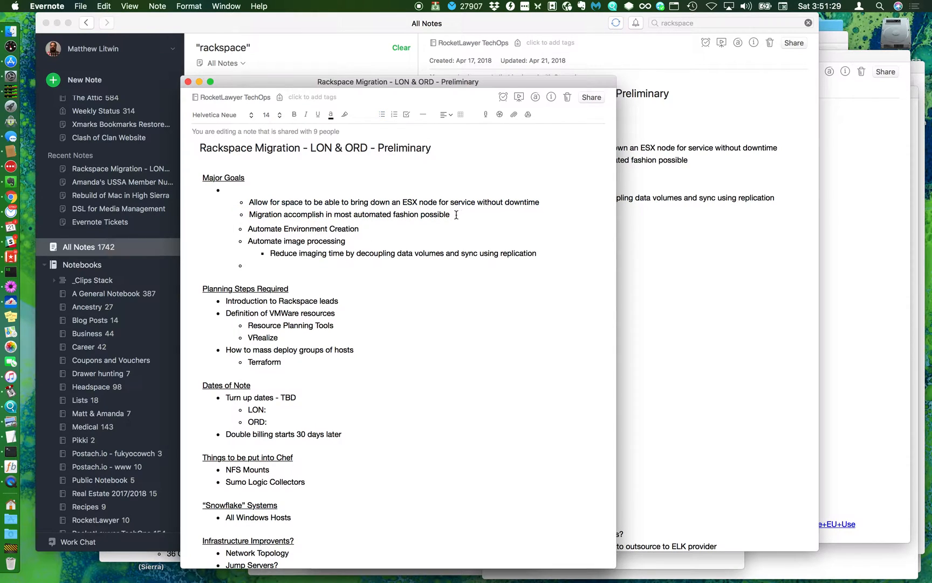
drag(249, 202, 450, 214)
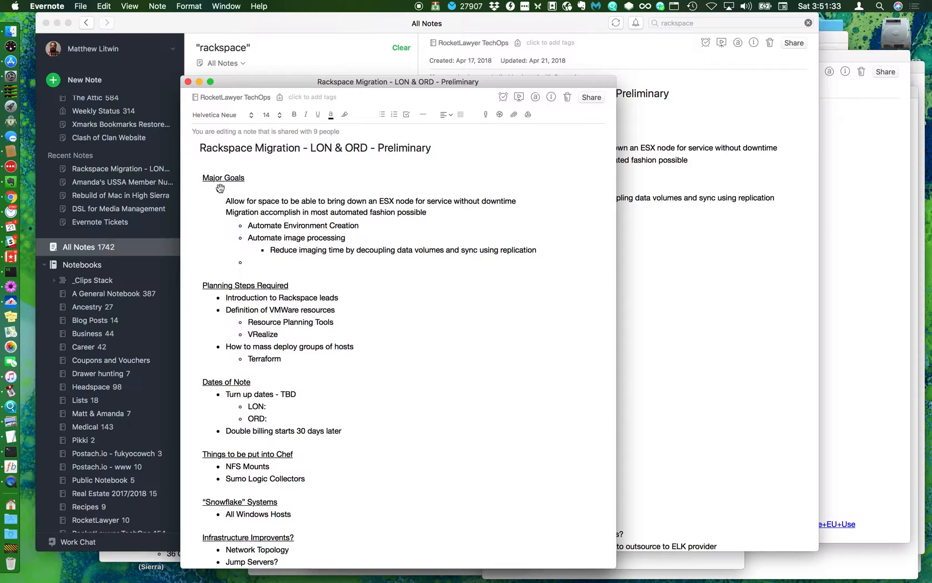
click(227, 189)
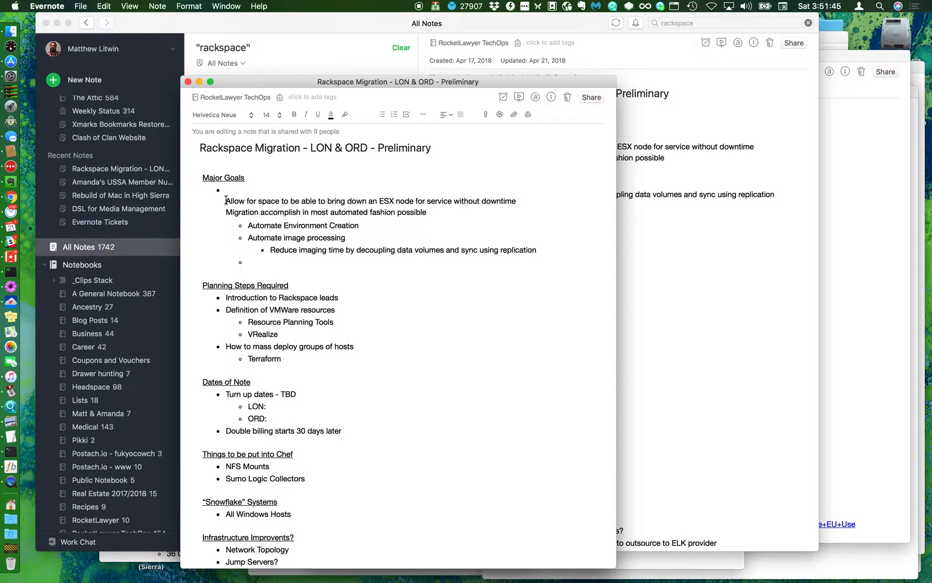
Reselect both lines and make the Migration line a nested bullet under Allow.
drag(225, 201, 425, 212)
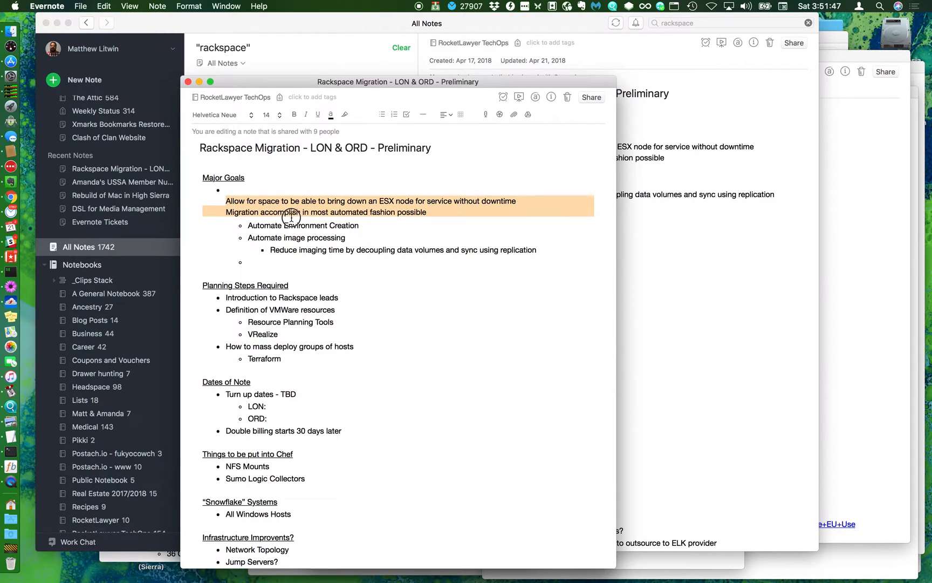
click(382, 114)
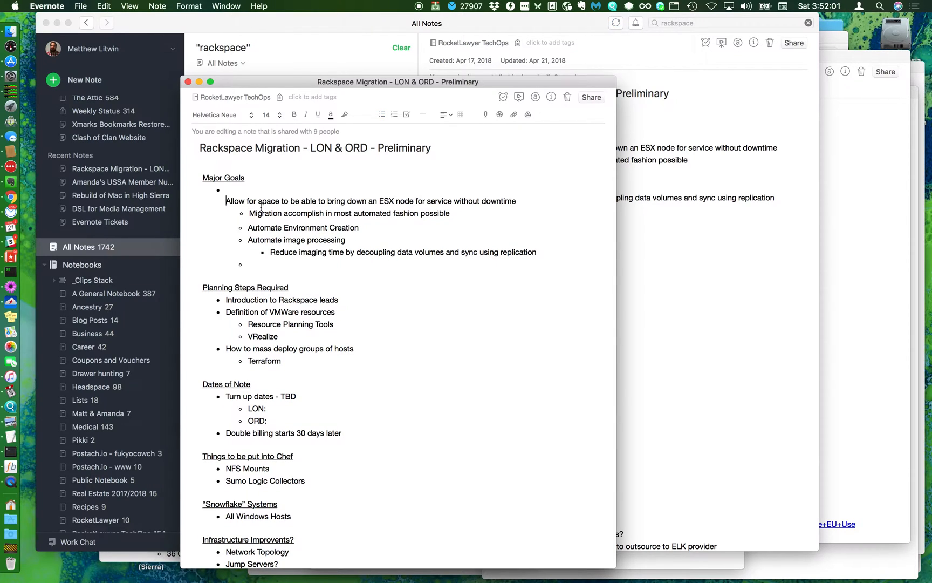
Indent the empty bullet one level deeper while keeping the Major Goals heading unbulleted.
drag(226, 200, 536, 251)
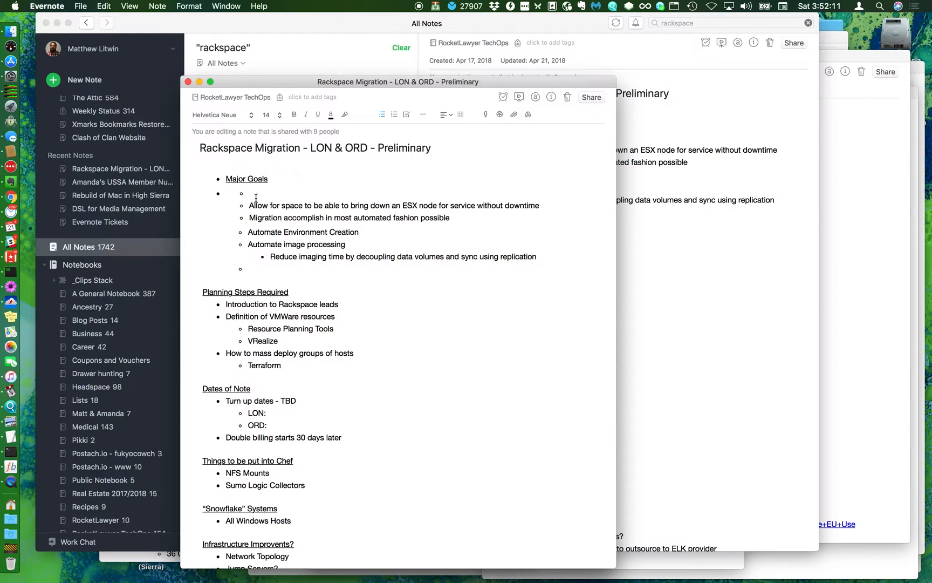
click(249, 192)
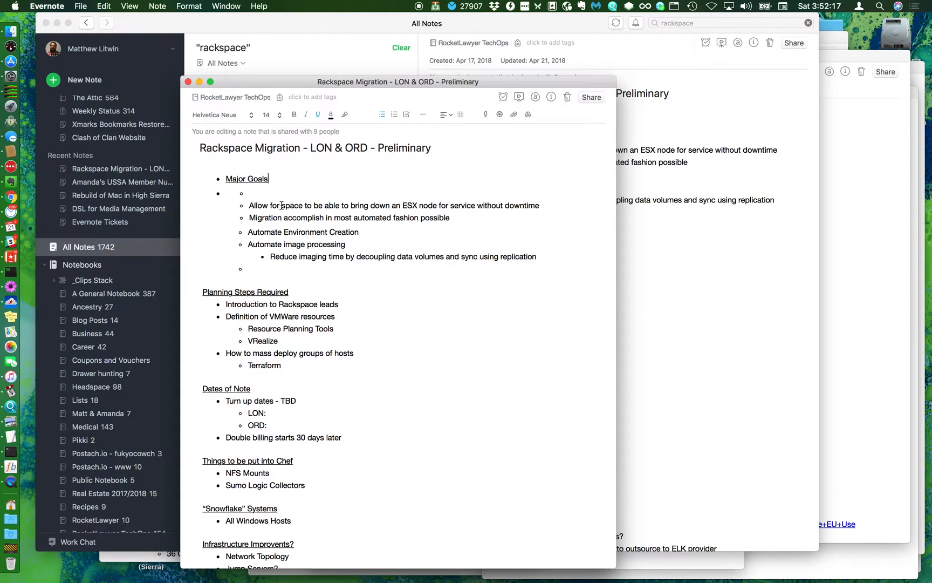
double_click(246, 178)
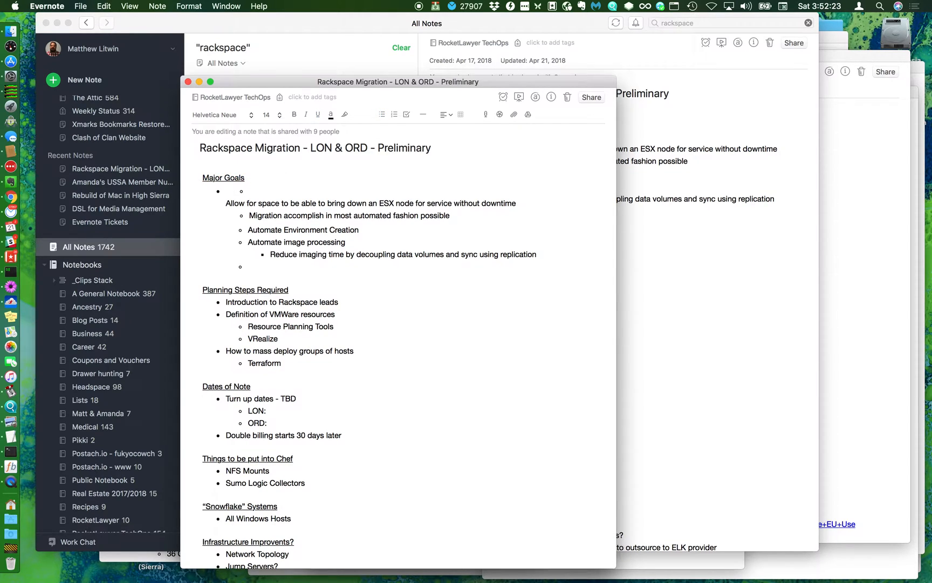
Simplify Formatting on the whole Major Goals block so its items become plain unbulleted lines.
triple_click(403, 254)
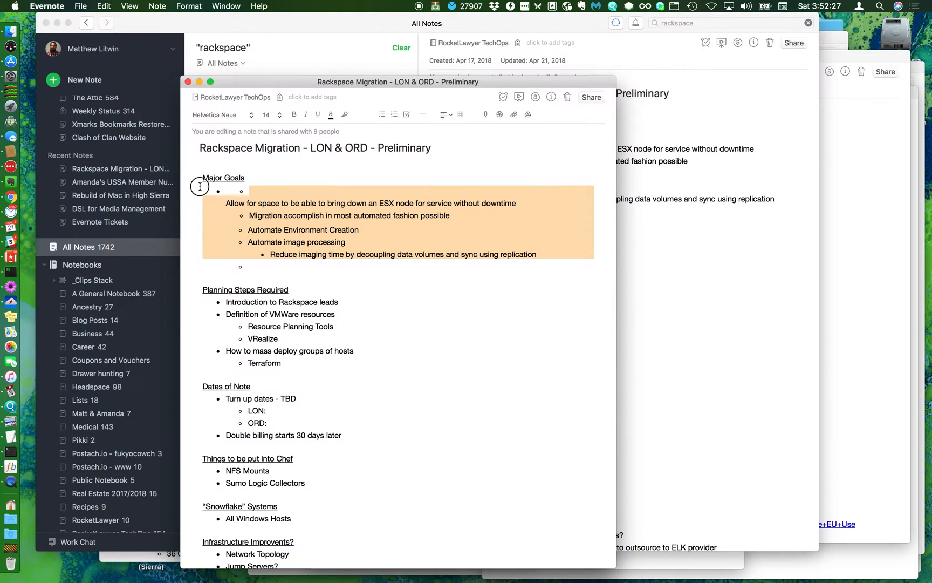
click(189, 7)
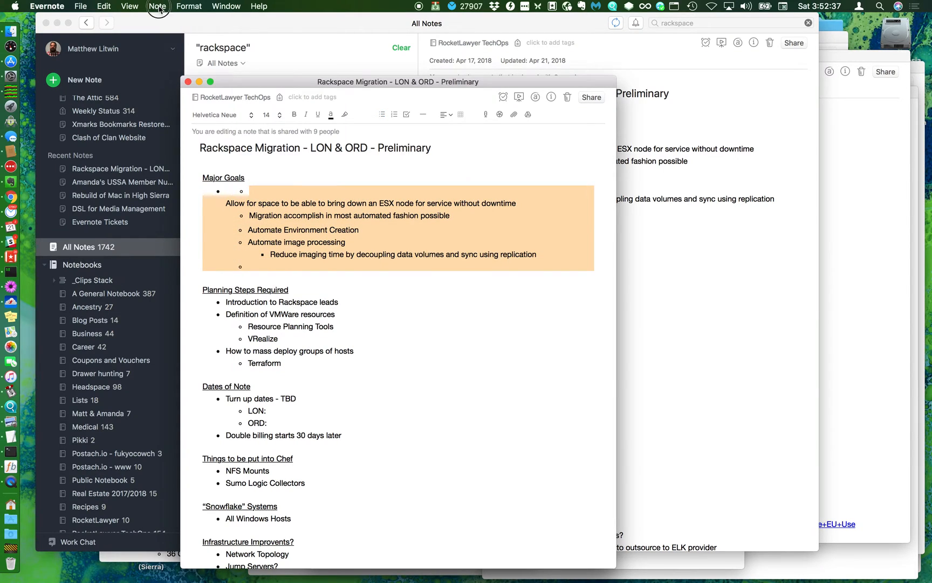
click(189, 6)
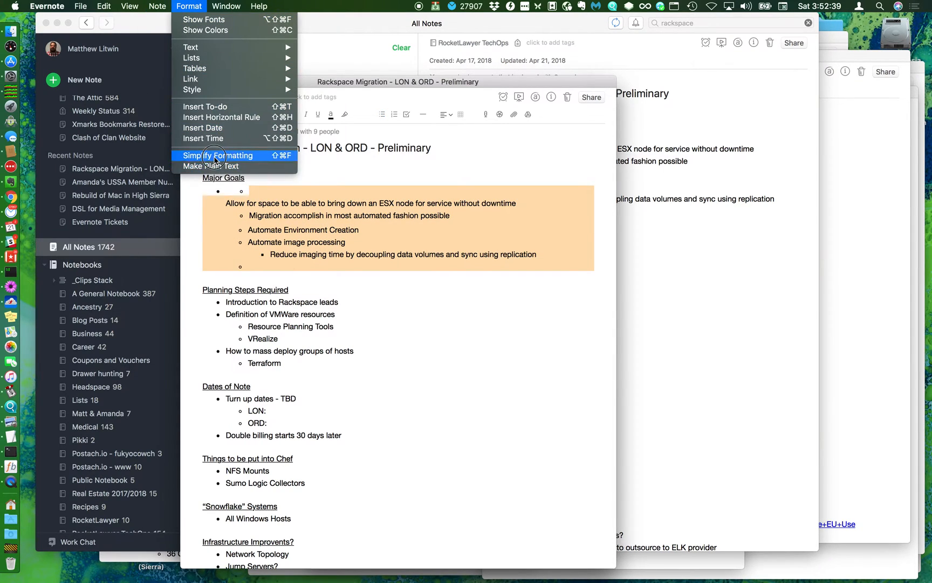
click(218, 155)
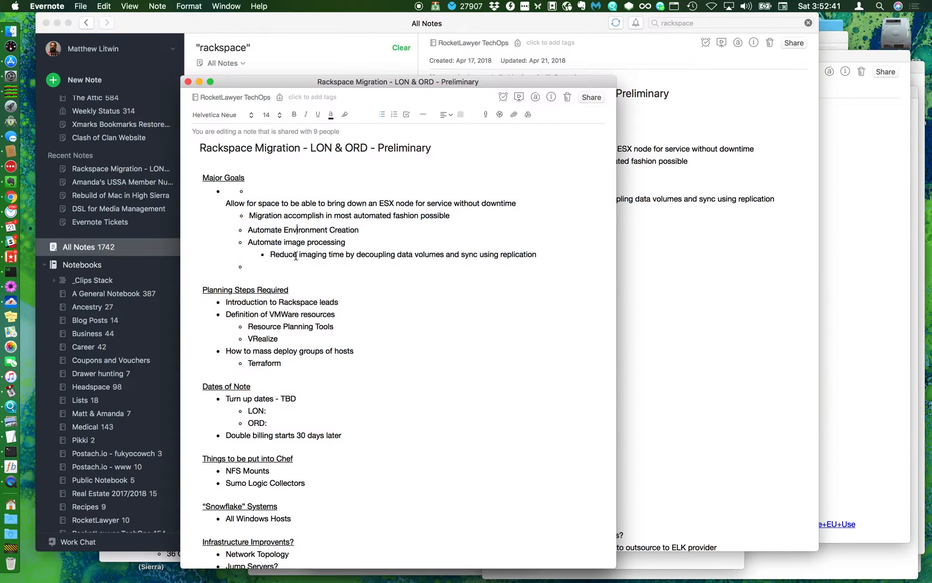
drag(226, 203, 535, 254)
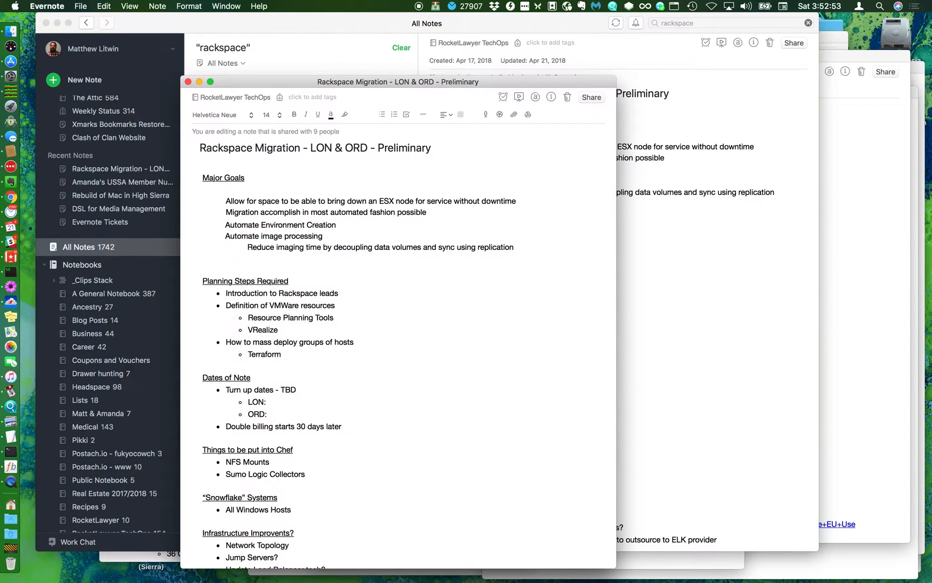
Restore the Automate entries and their sub-item as nested bullets, leaving Allow and Migration plain.
click(229, 189)
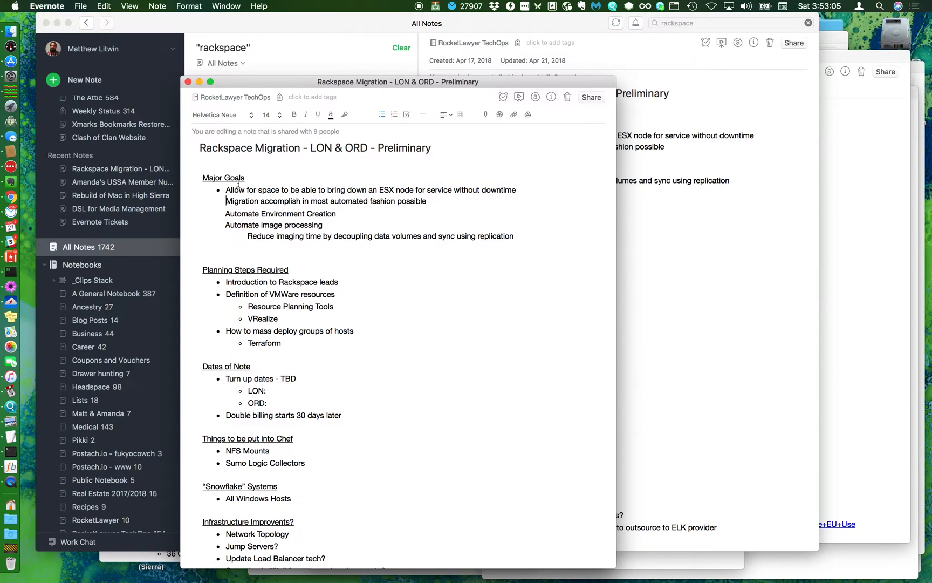
drag(226, 190, 322, 224)
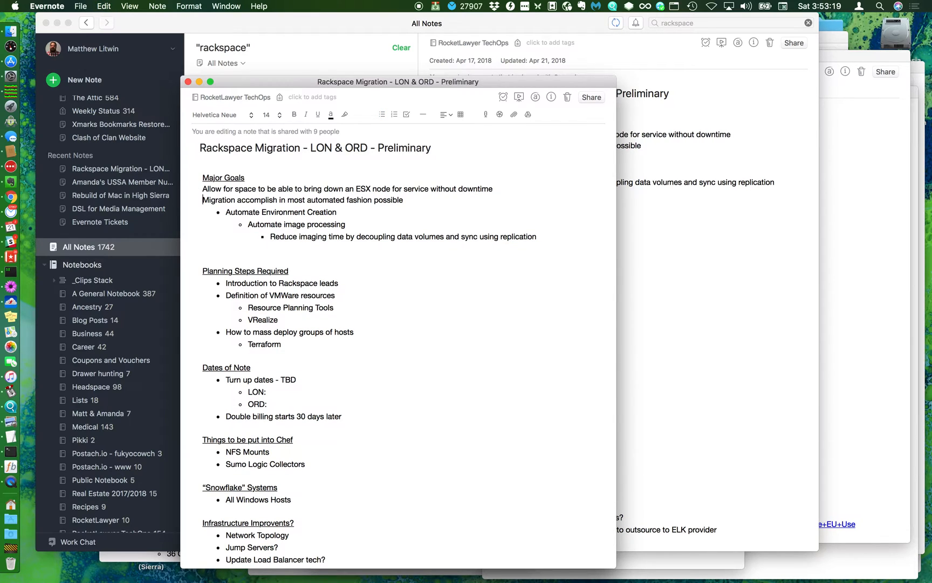
click(381, 114)
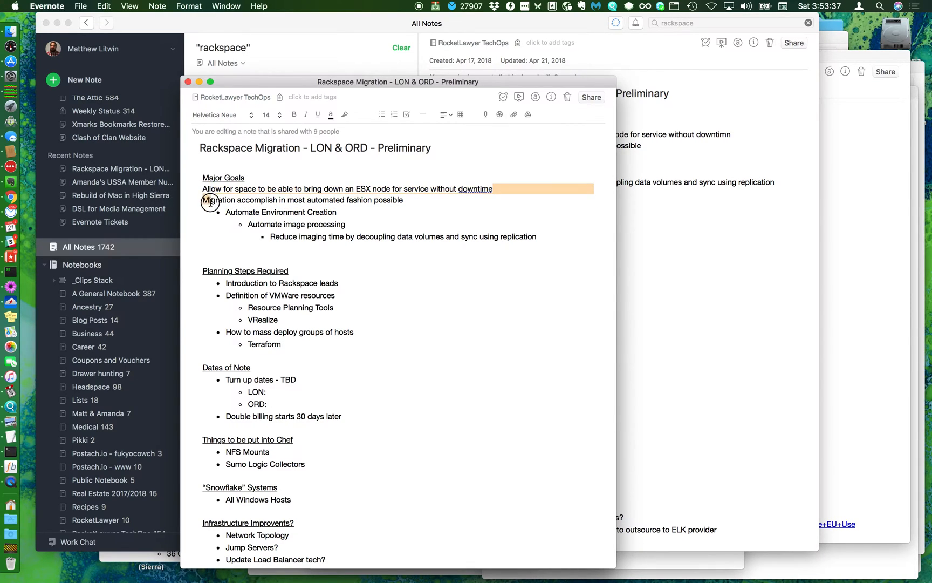
Make Allow and Migration top-level bullets with the Automate items nested beneath Migration.
drag(202, 189, 403, 200)
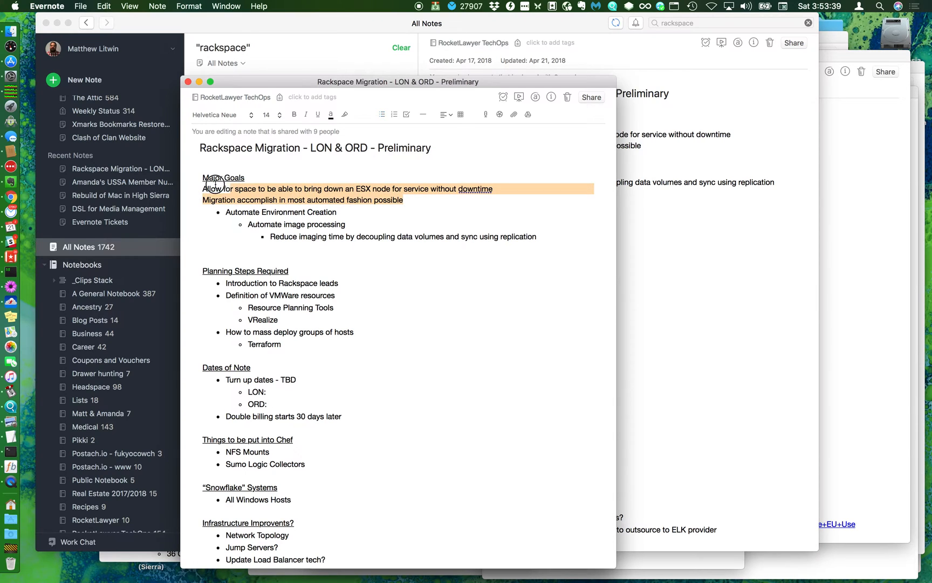
click(380, 114)
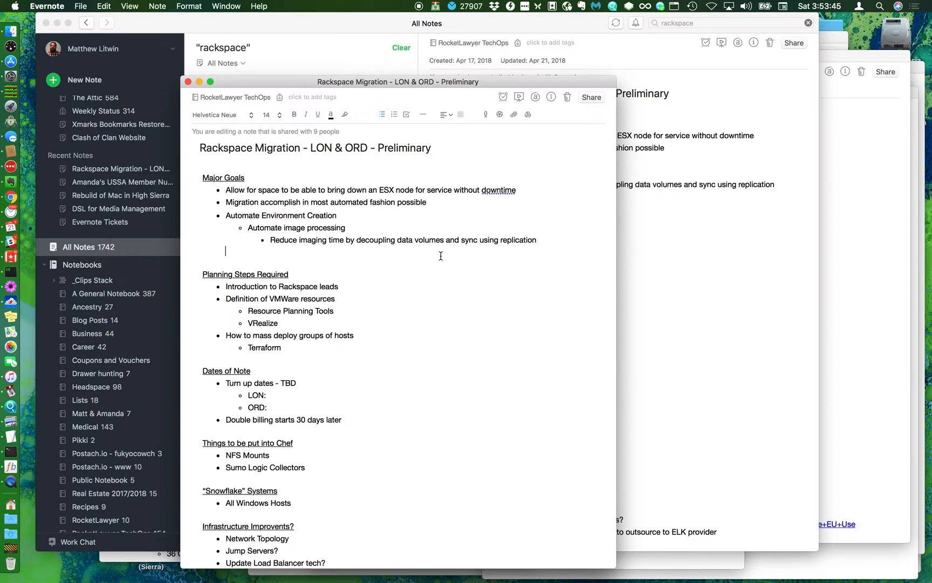
mouse_move(214, 229)
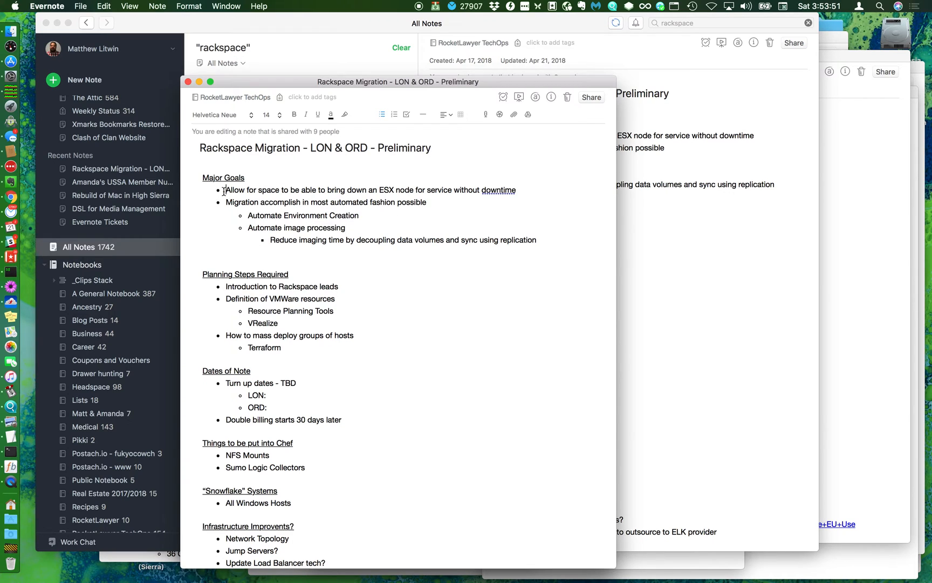
key(enter)
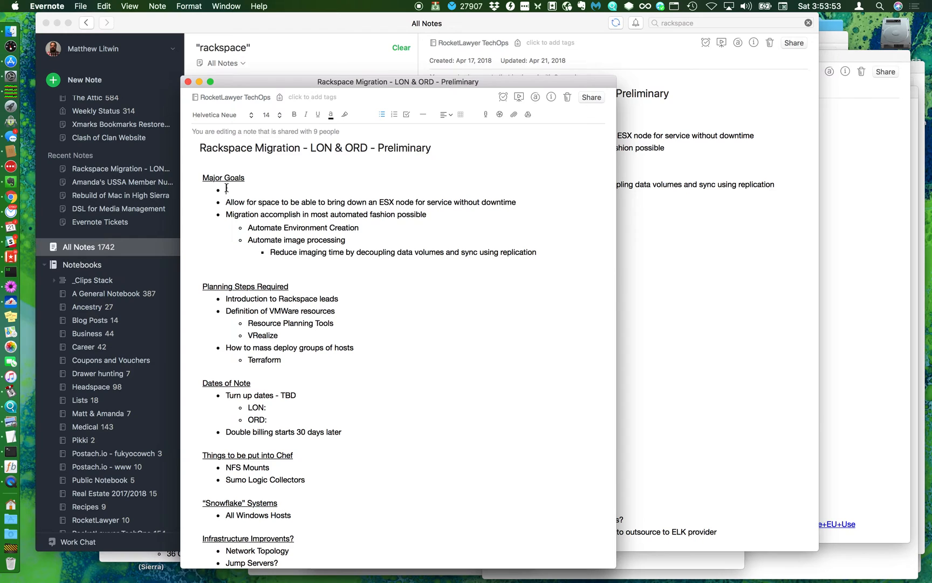
text(d)
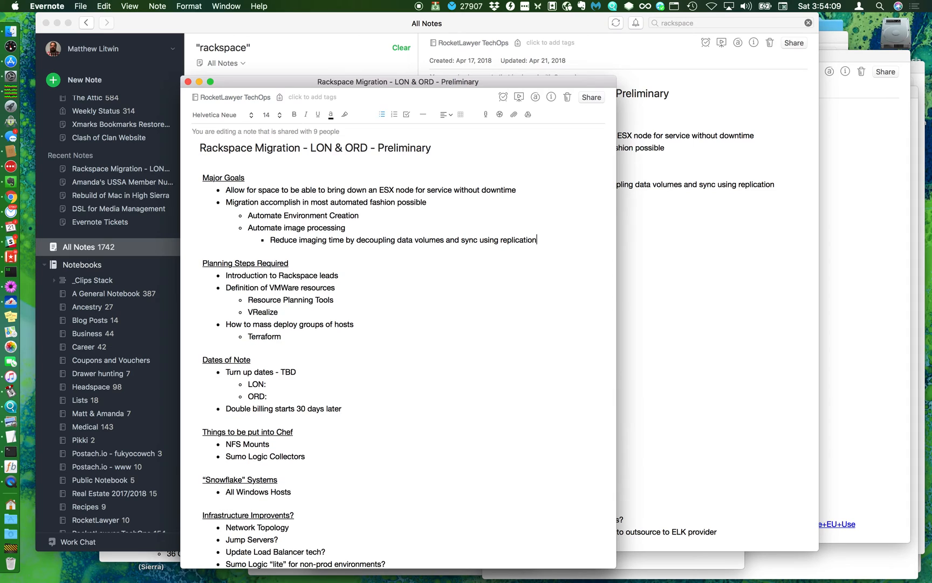
mouse_move(326, 252)
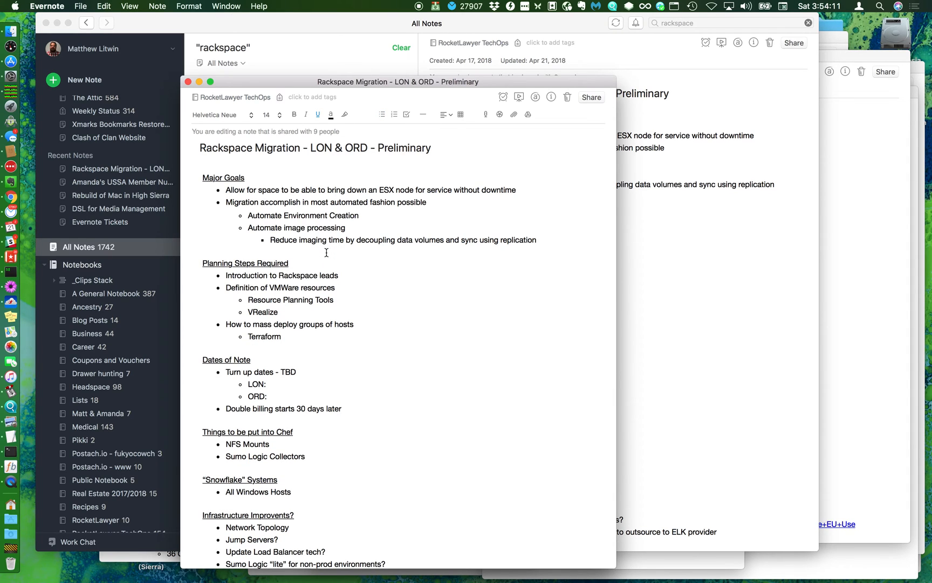